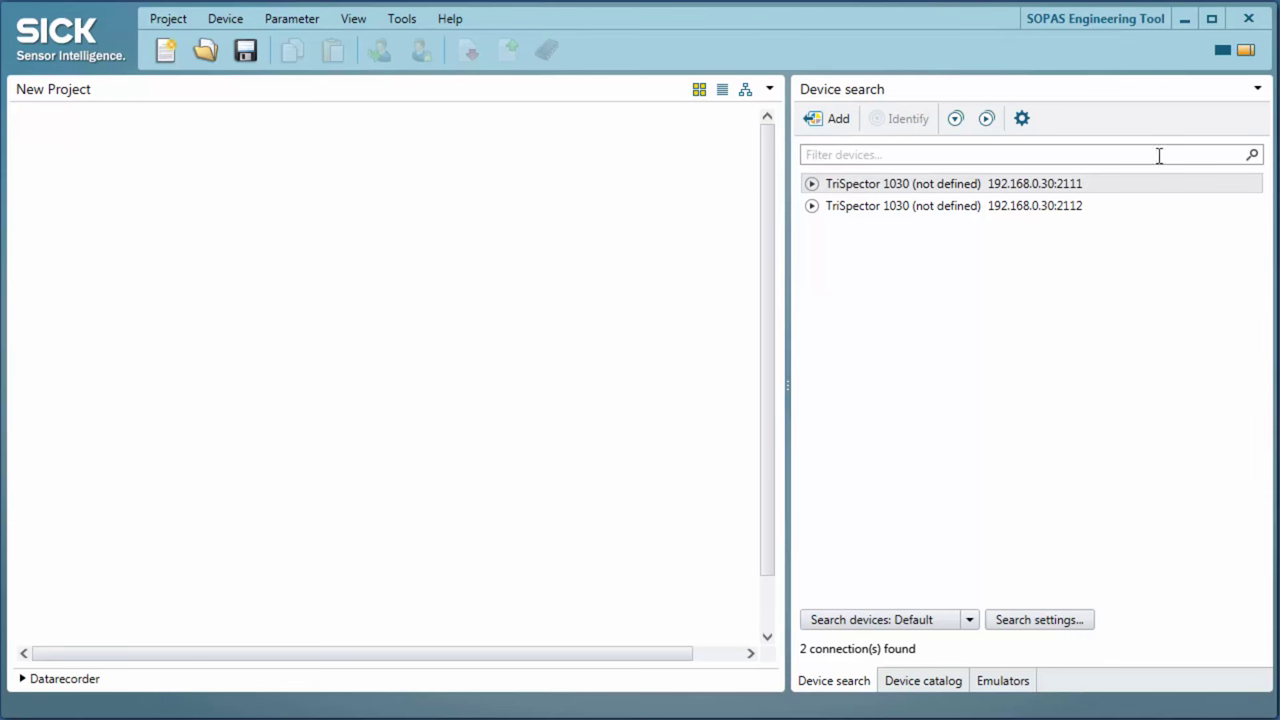
- Drag the TriSpector 1030 at 192.168.0.30:2111 from Device search into the new project
{"action": "left_click", "coordinate": [900, 183]}
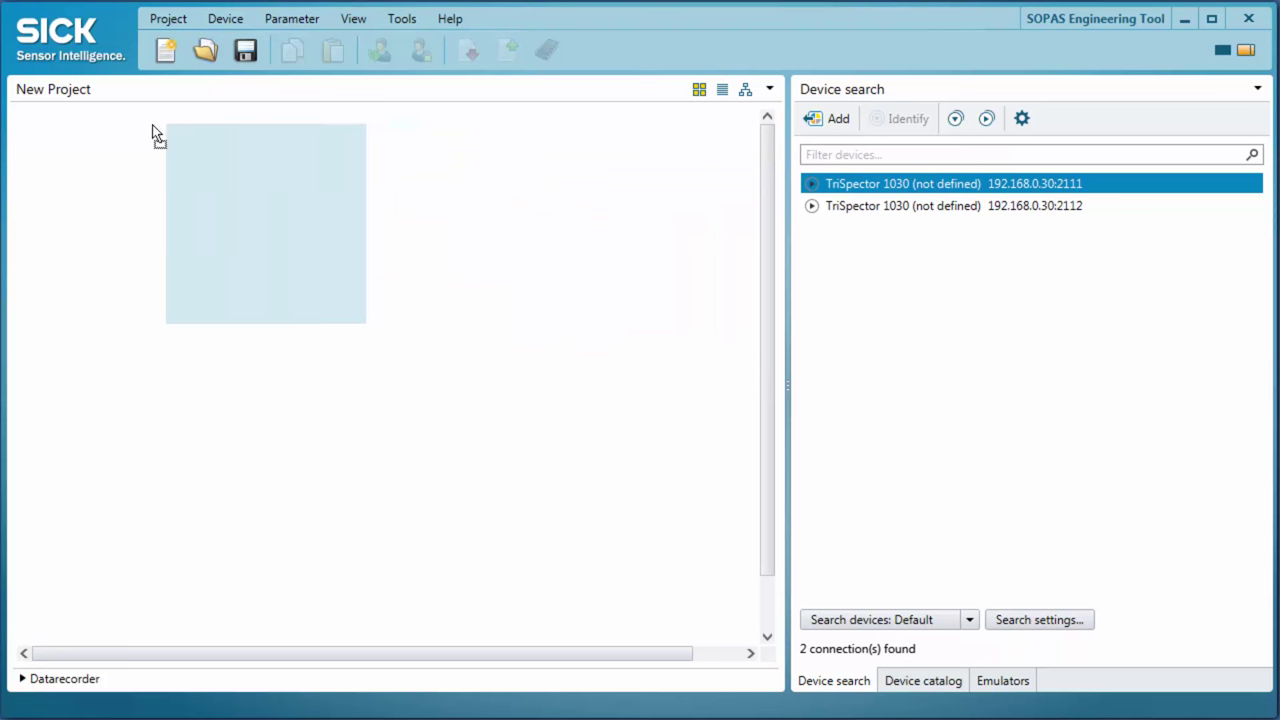
{"action": "left_click", "coordinate": [828, 118]}
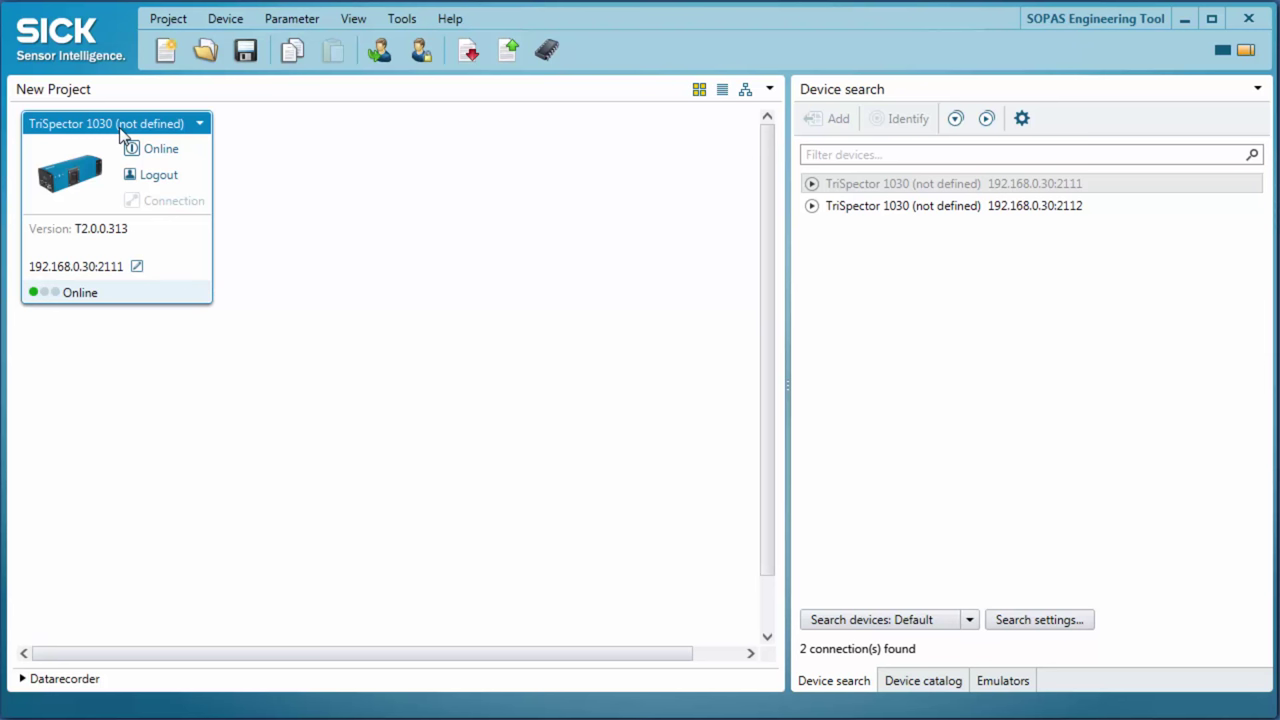
{"action": "mouse_move", "coordinate": [82, 176]}
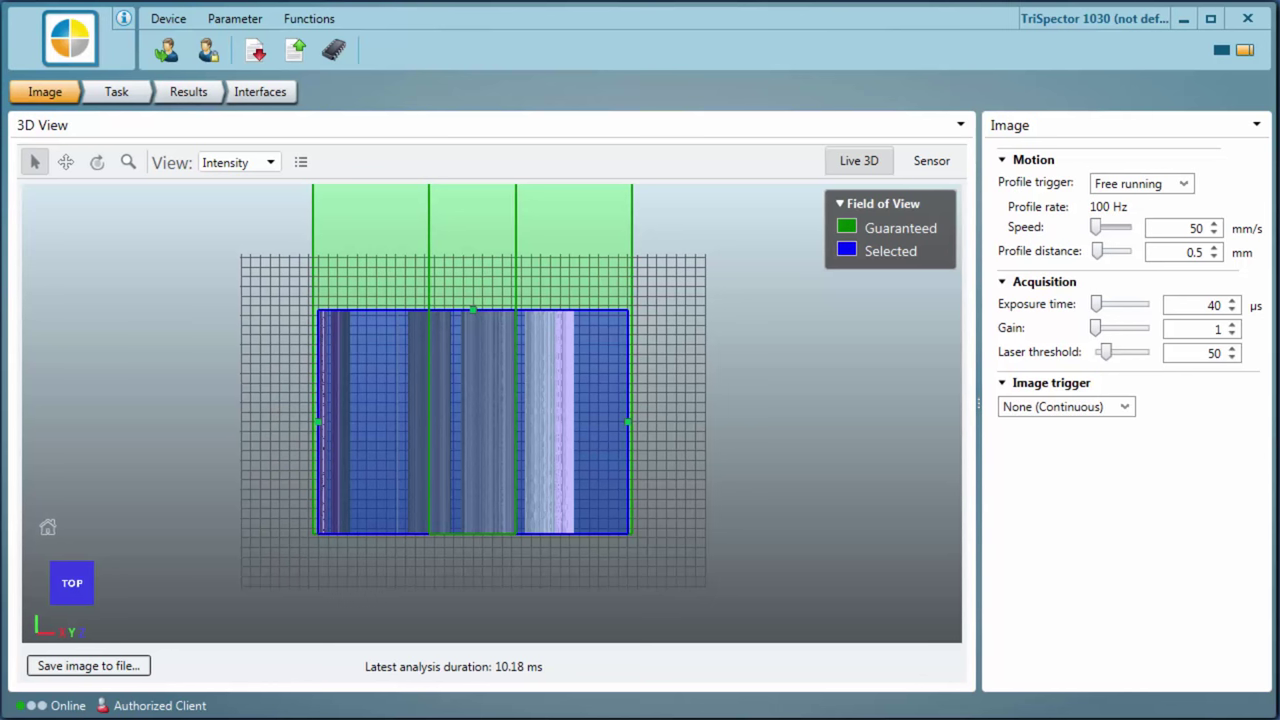
{"action": "mouse_move", "coordinate": [34, 162]}
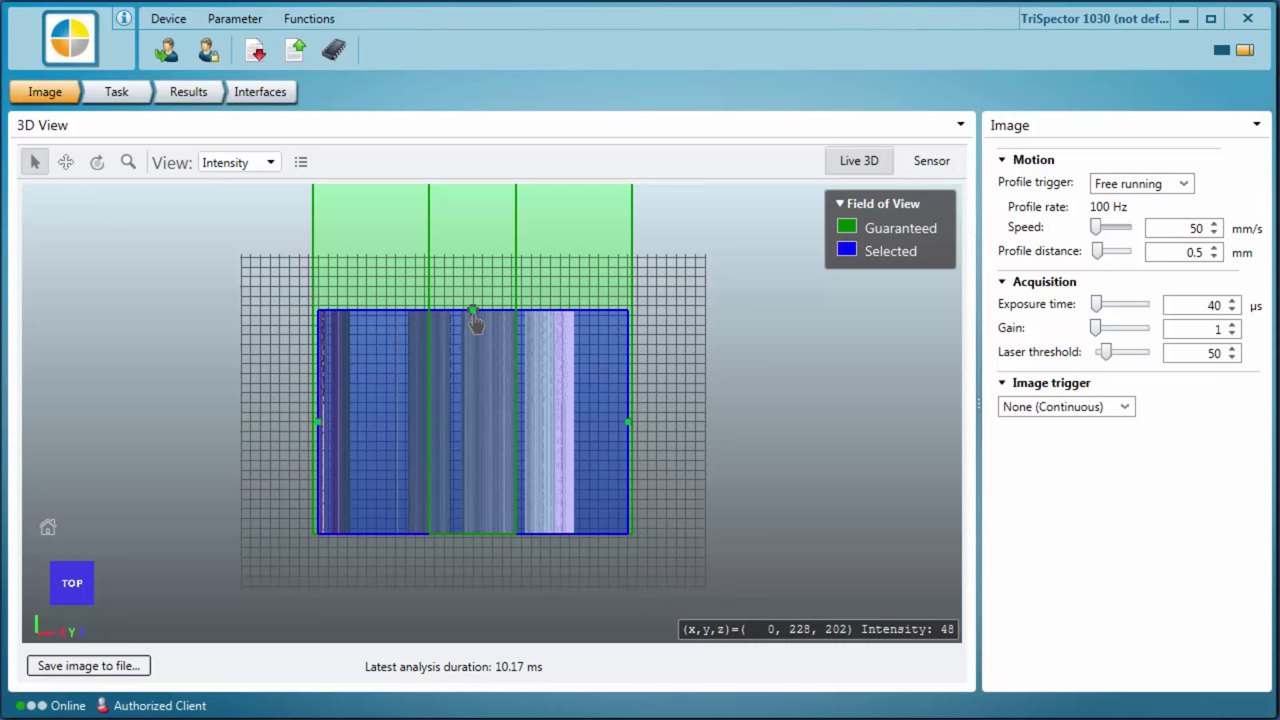
- Select the TriSpector's field of view in the Image step's 3D view
{"action": "left_click", "coordinate": [65, 162]}
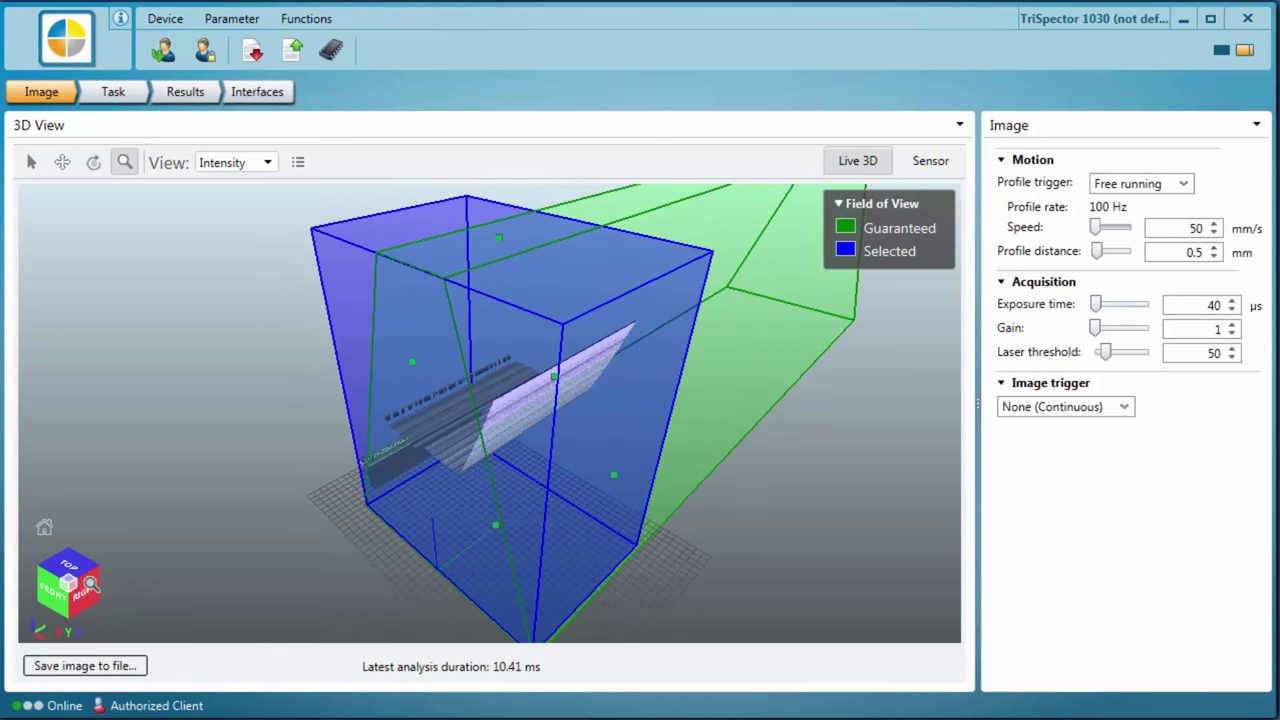
{"action": "left_click", "coordinate": [67, 568]}
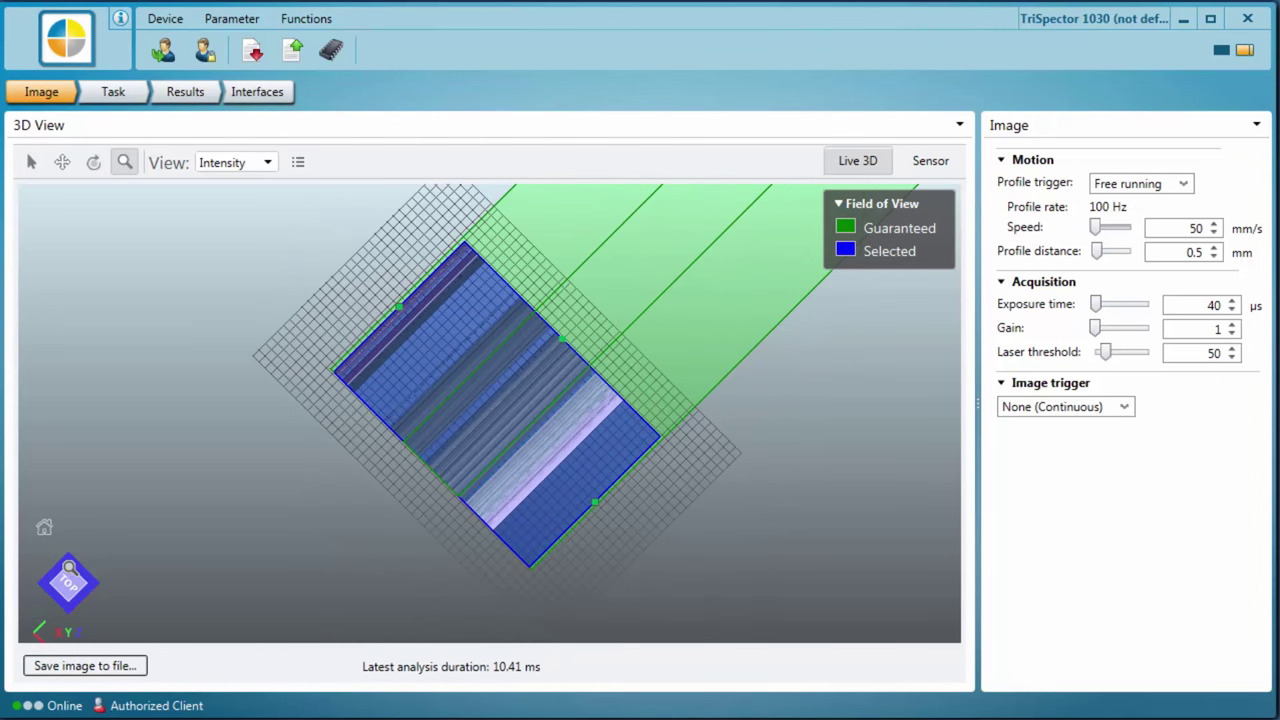
{"action": "left_click", "coordinate": [931, 160]}
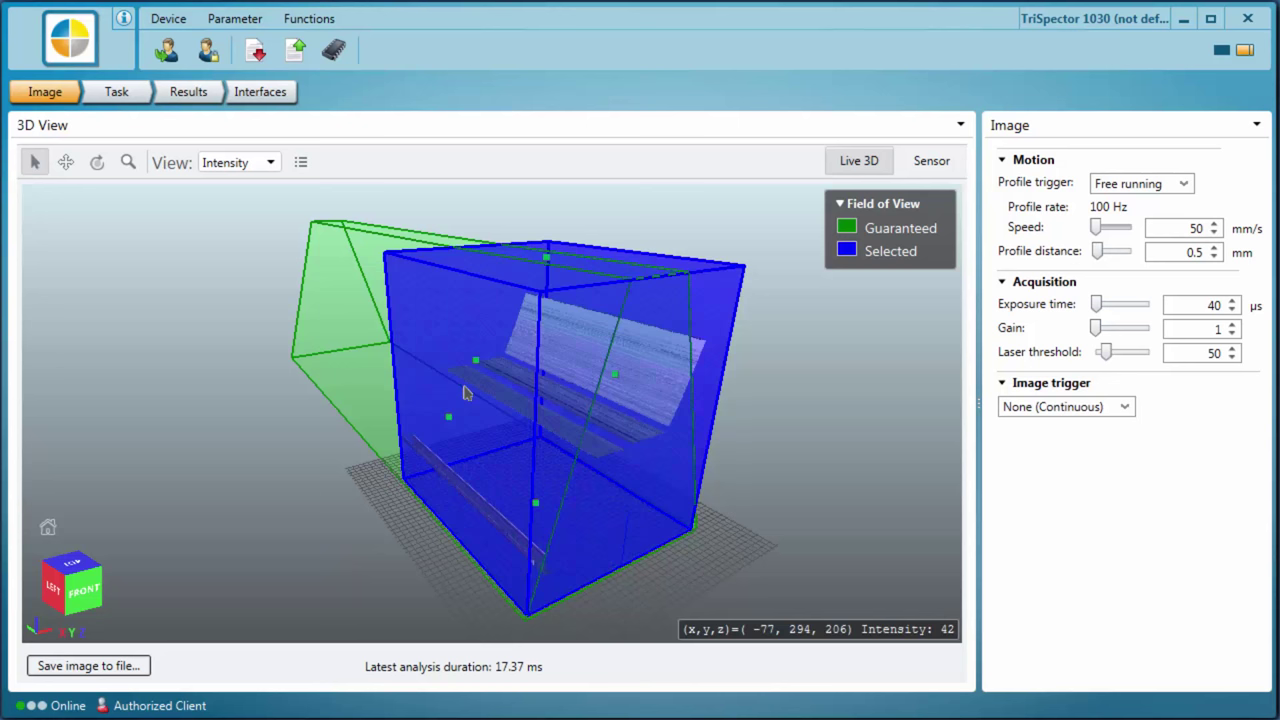
- Drag the blue Selected box's green handles inward to tightly enclose the scanned objects
{"action": "left_click_drag", "start_coordinate": [465, 390], "coordinate": [445, 355]}
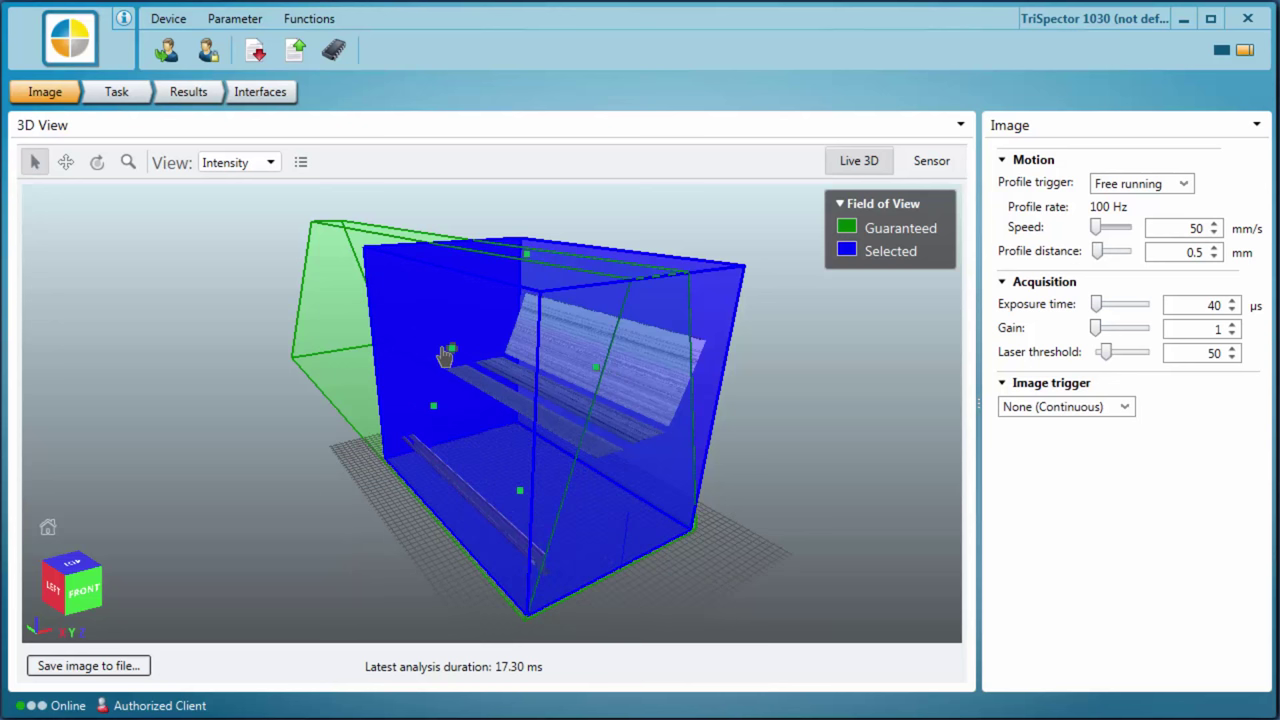
{"action": "left_click_drag", "start_coordinate": [445, 355], "coordinate": [485, 373]}
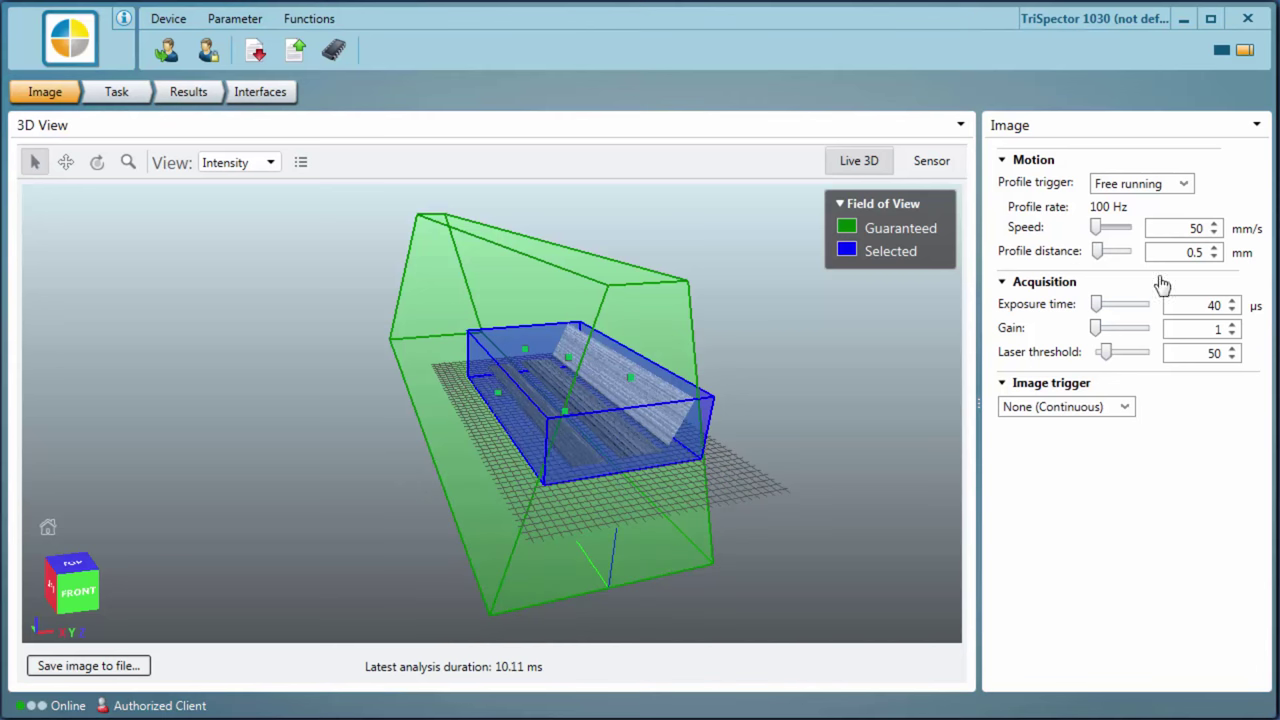
- Collapse the Field of View legend and set Profile trigger to Incremental encoder
{"action": "left_click", "coordinate": [883, 203]}
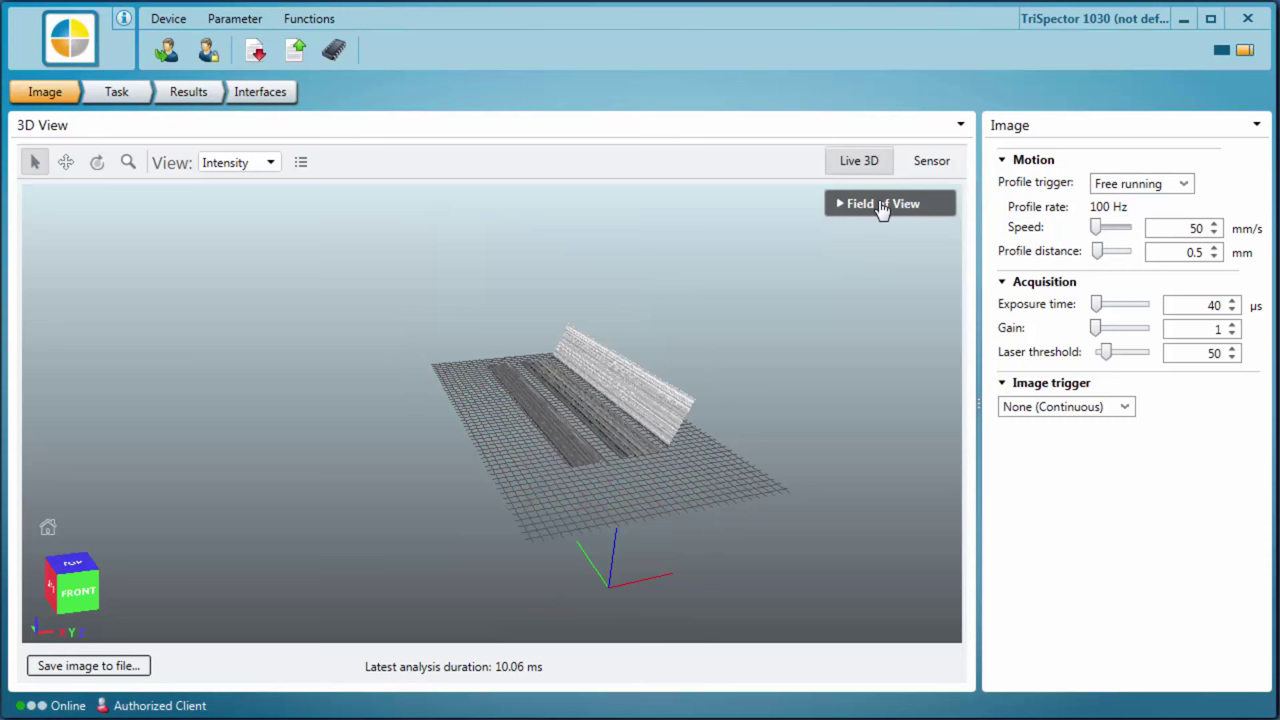
{"action": "left_click", "coordinate": [883, 203]}
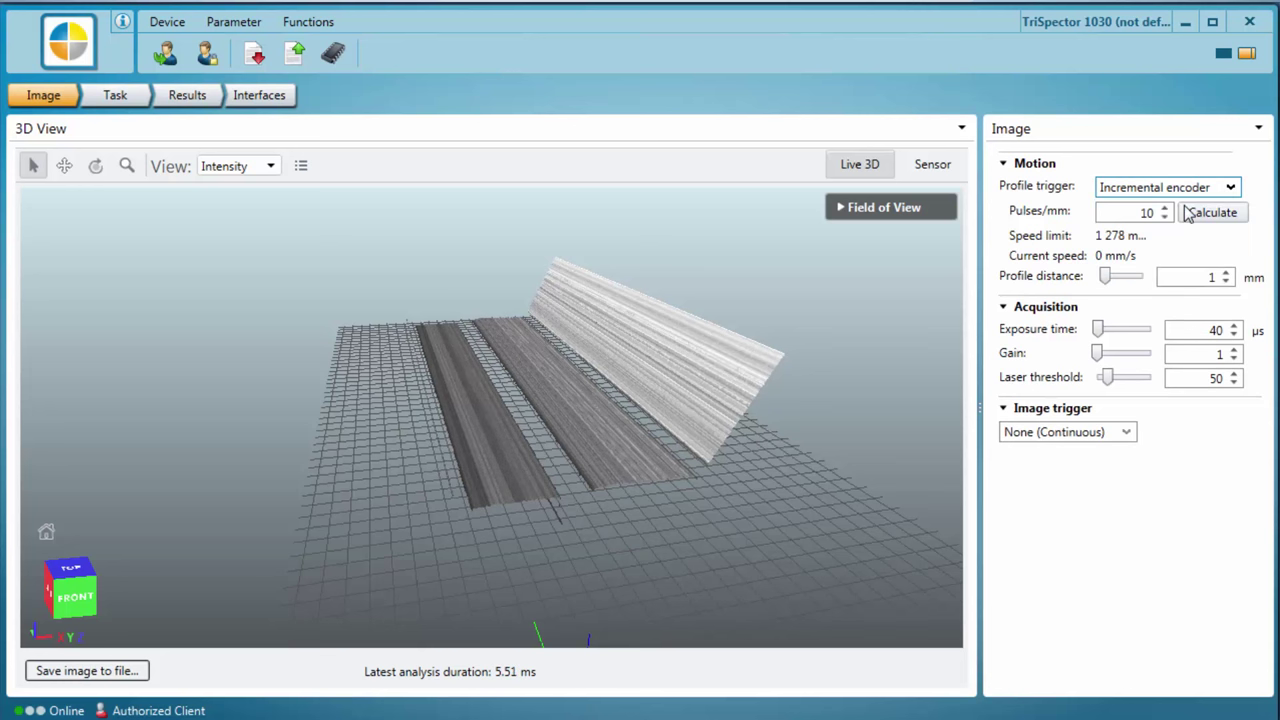
- Replace the encoder Pulses/mm value with 18
{"action": "left_click", "coordinate": [1130, 211]}
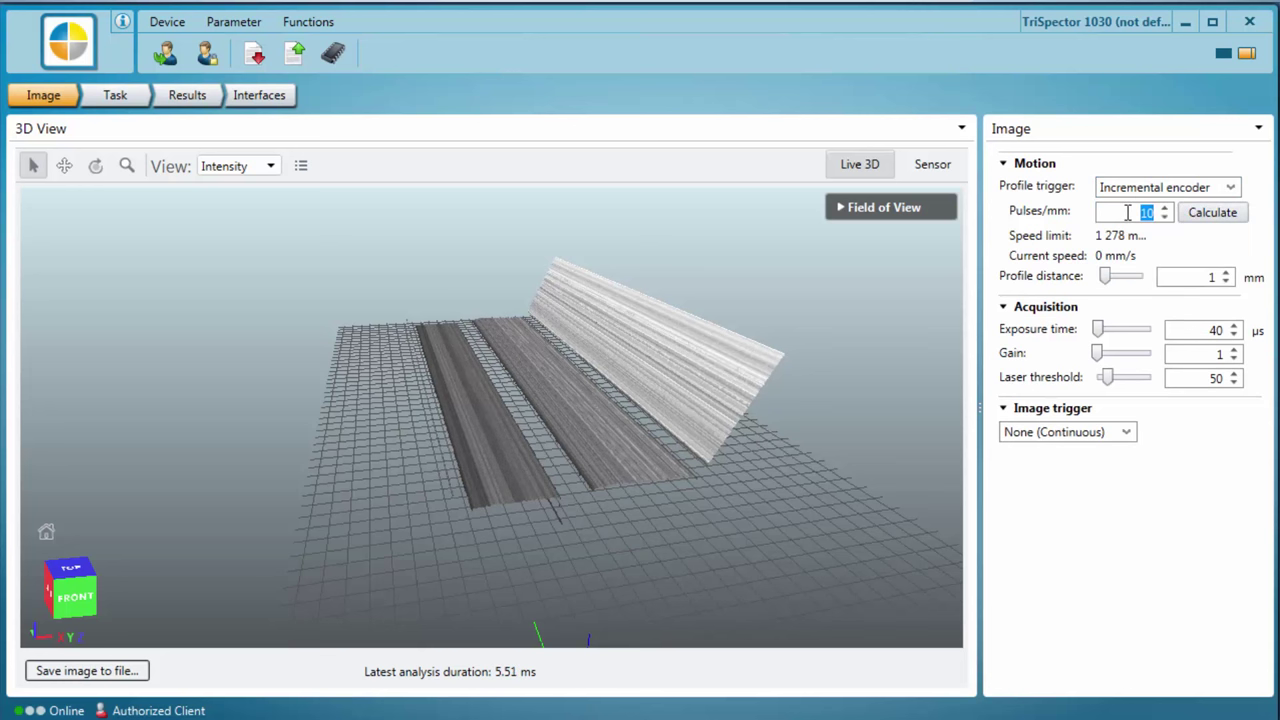
{"action": "type", "text": "18"}
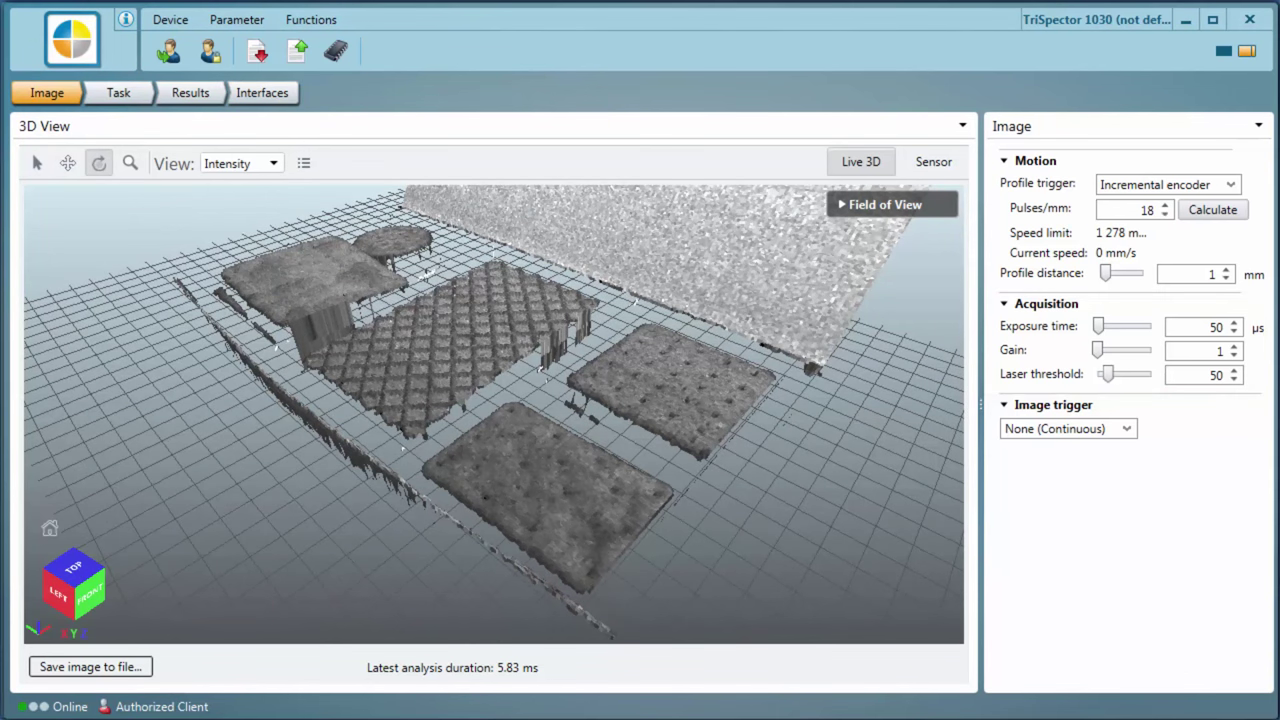
- Show the raw sensor image and test the Exposure time slider, settling near 50 µs
{"action": "left_click", "coordinate": [932, 162]}
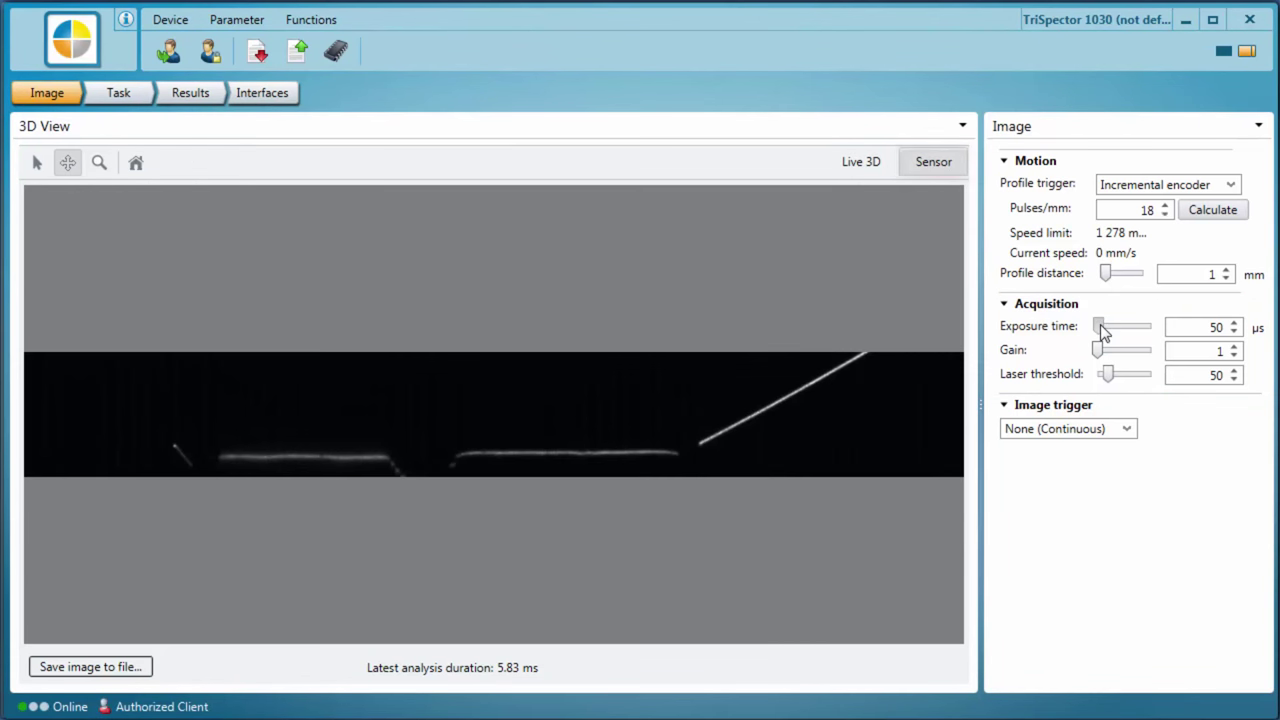
{"action": "left_click_drag", "start_coordinate": [1100, 327], "coordinate": [1150, 327]}
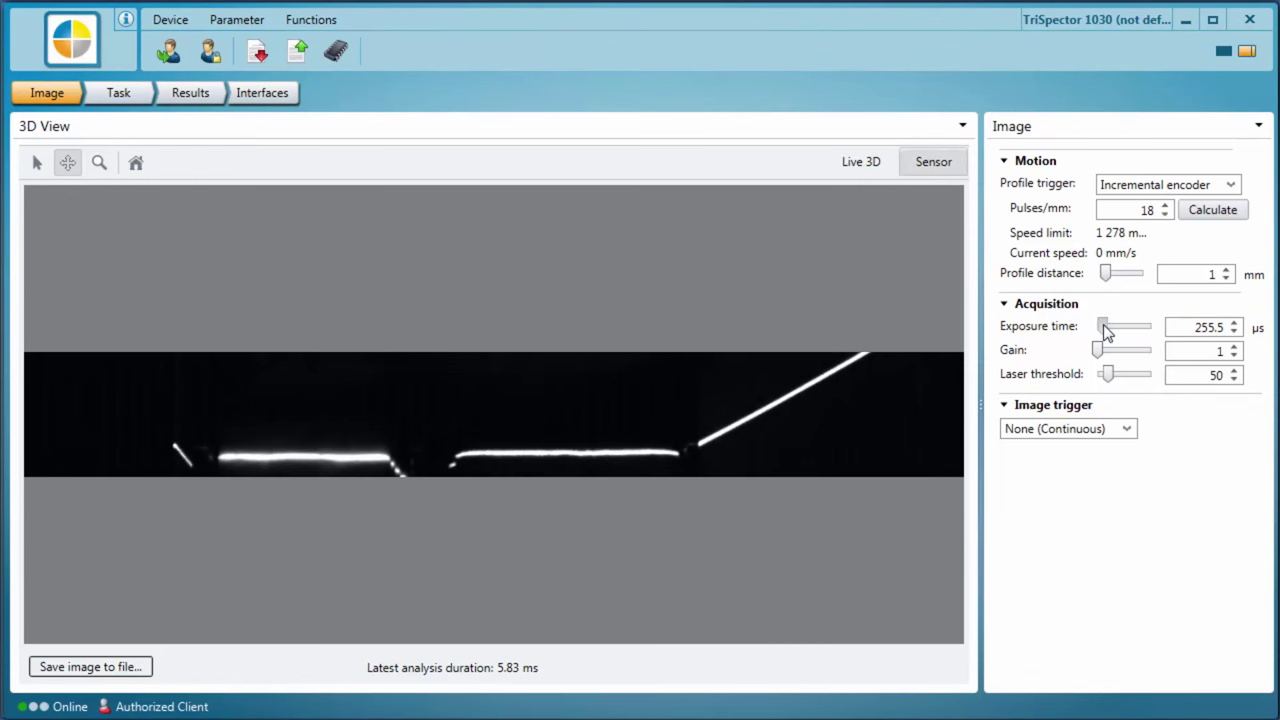
{"action": "left_click_drag", "start_coordinate": [1127, 327], "coordinate": [1103, 327]}
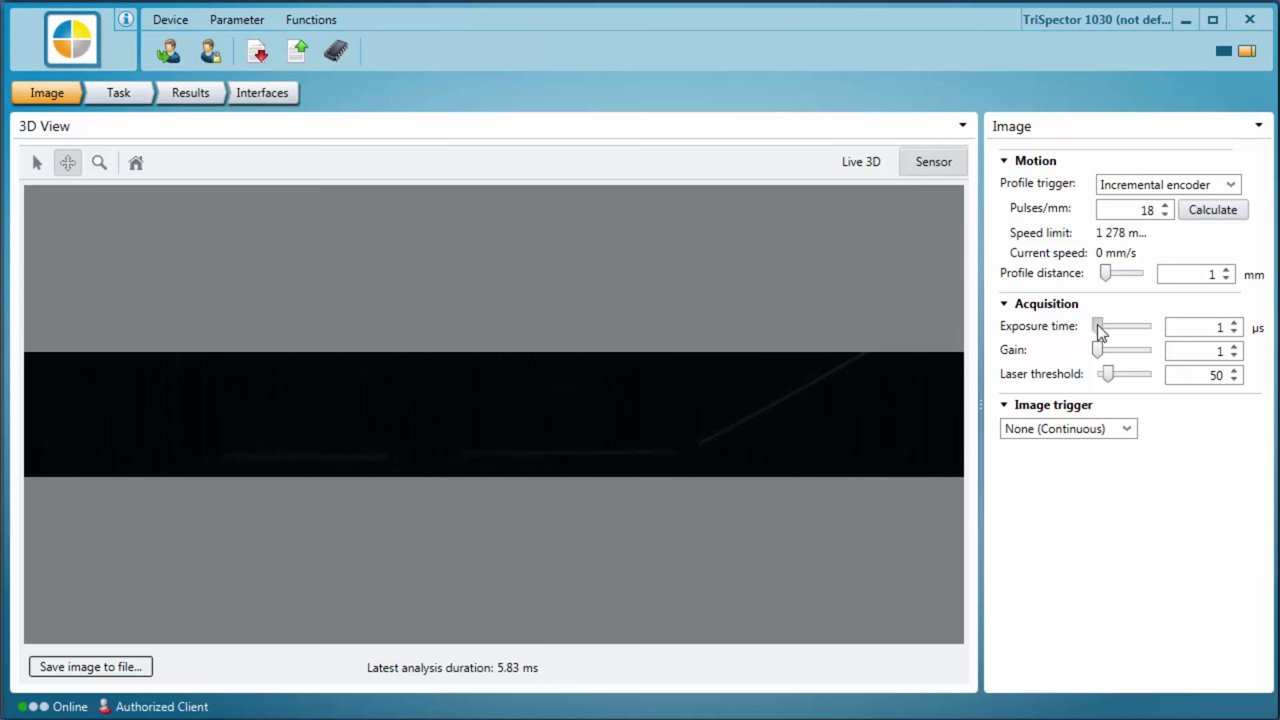
{"action": "left_click_drag", "start_coordinate": [1102, 327], "coordinate": [1125, 327]}
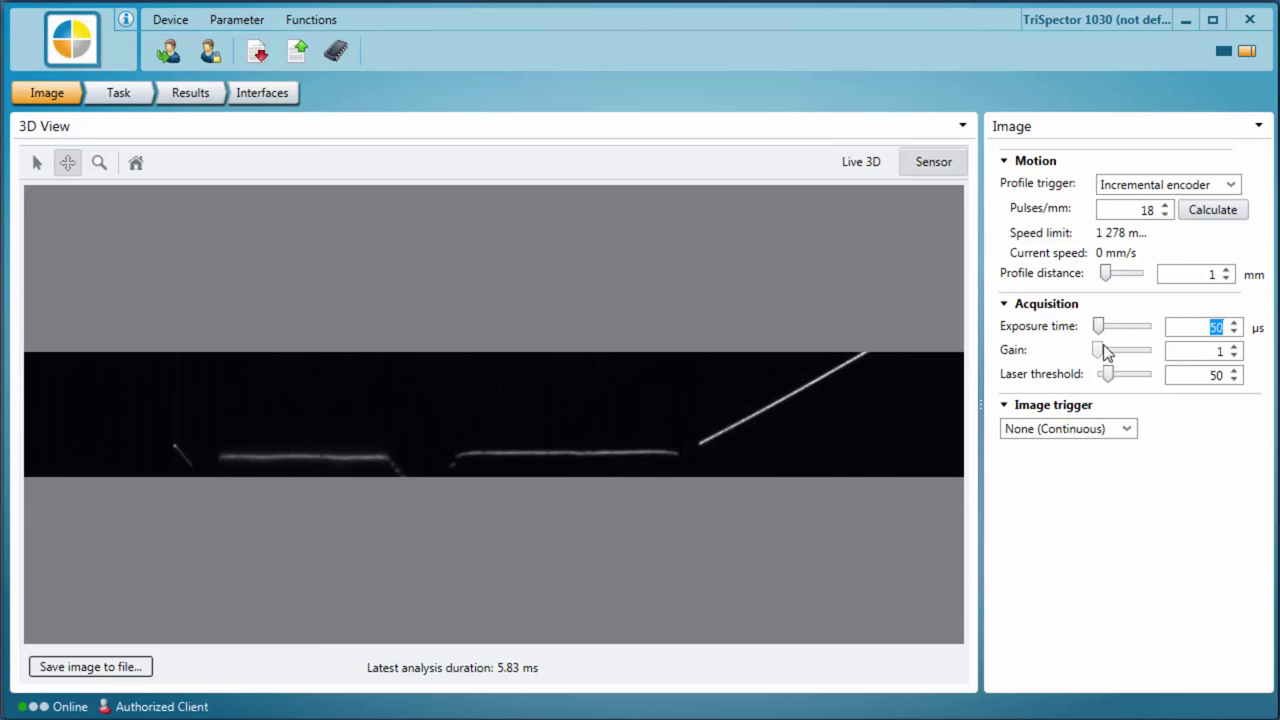
- Test the Gain slider brightness, then return gain to 1
{"action": "left_click_drag", "start_coordinate": [1108, 350], "coordinate": [1122, 350]}
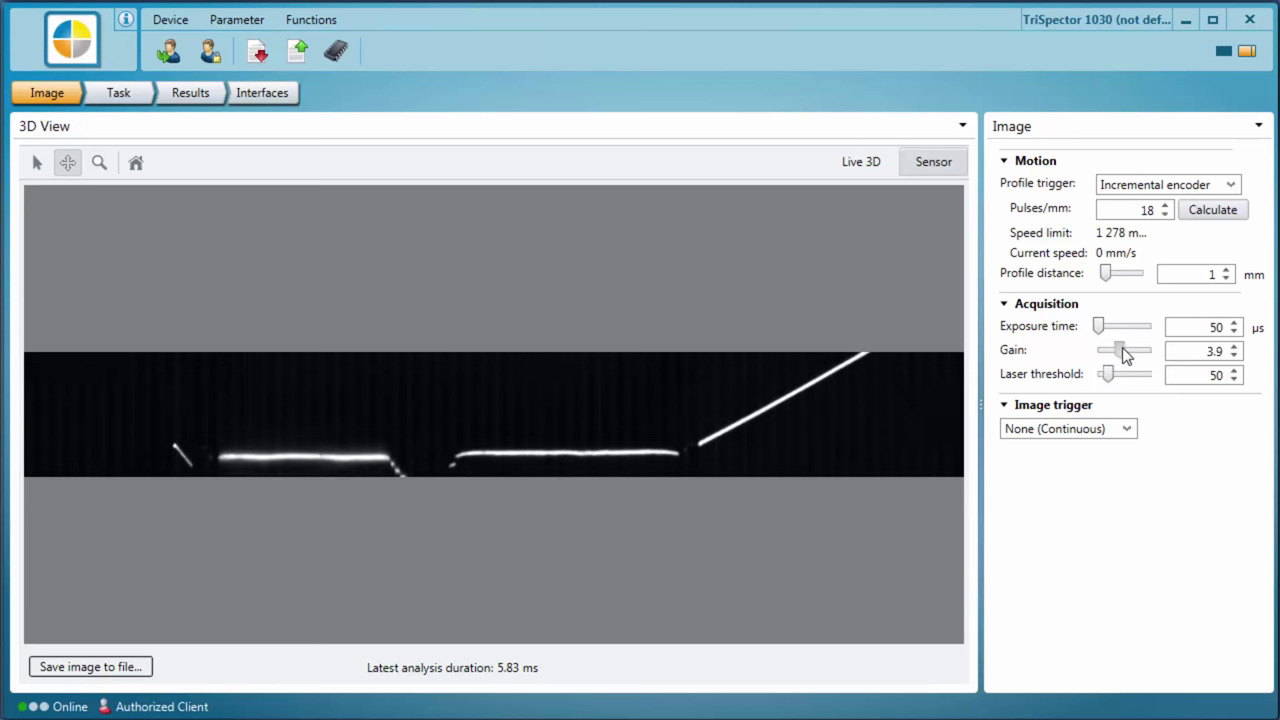
{"action": "left_click_drag", "start_coordinate": [1128, 350], "coordinate": [1113, 350]}
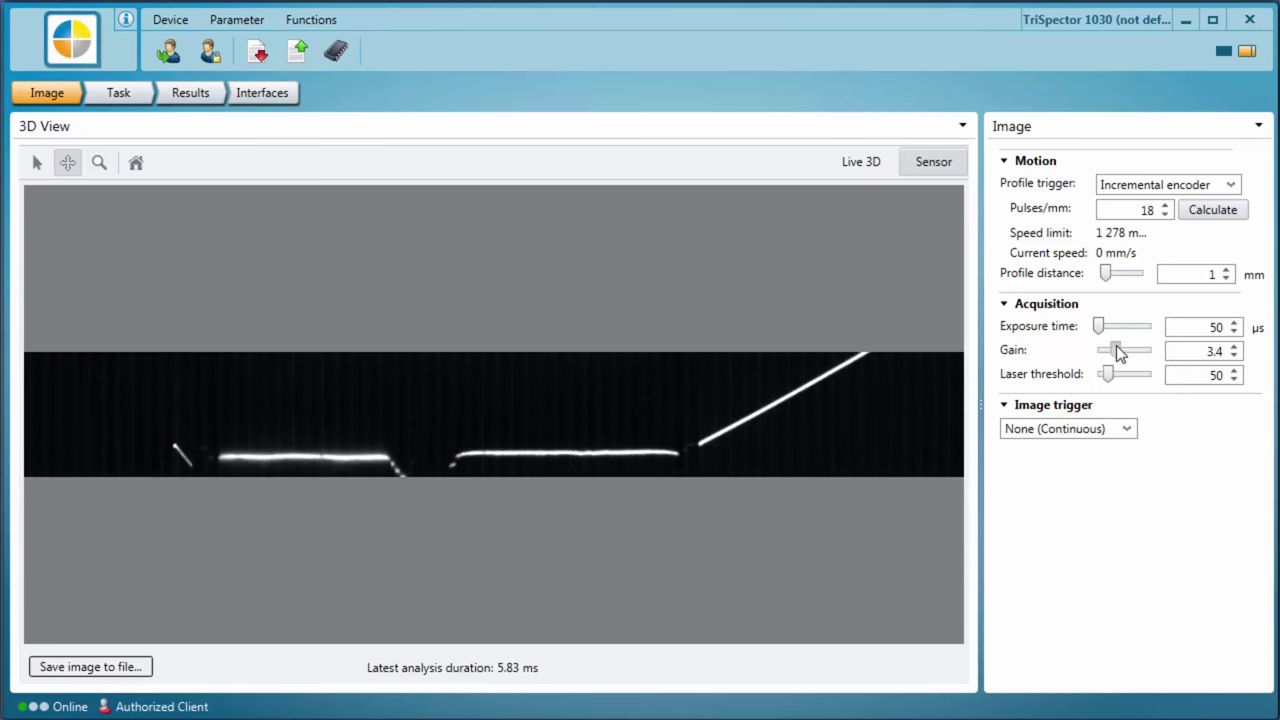
{"action": "left_click_drag", "start_coordinate": [1121, 350], "coordinate": [1098, 350]}
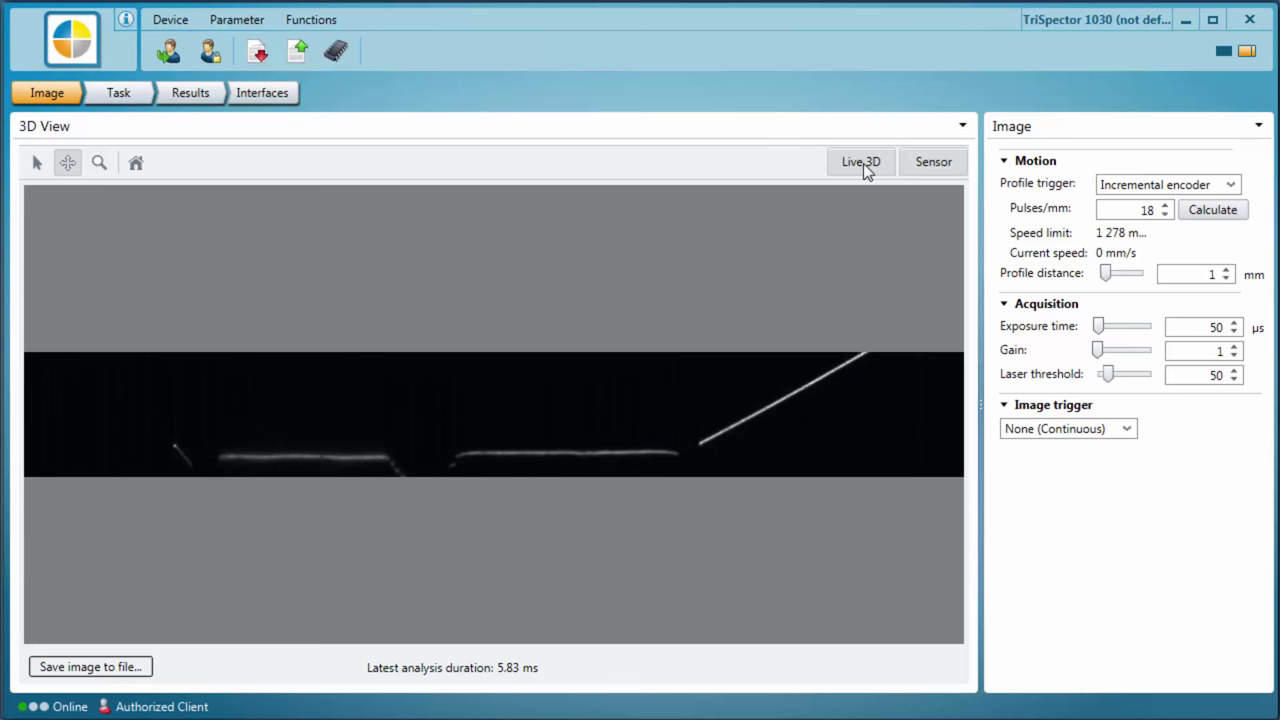
- Switch back to the Live 3D scan view
{"action": "left_click", "coordinate": [860, 161]}
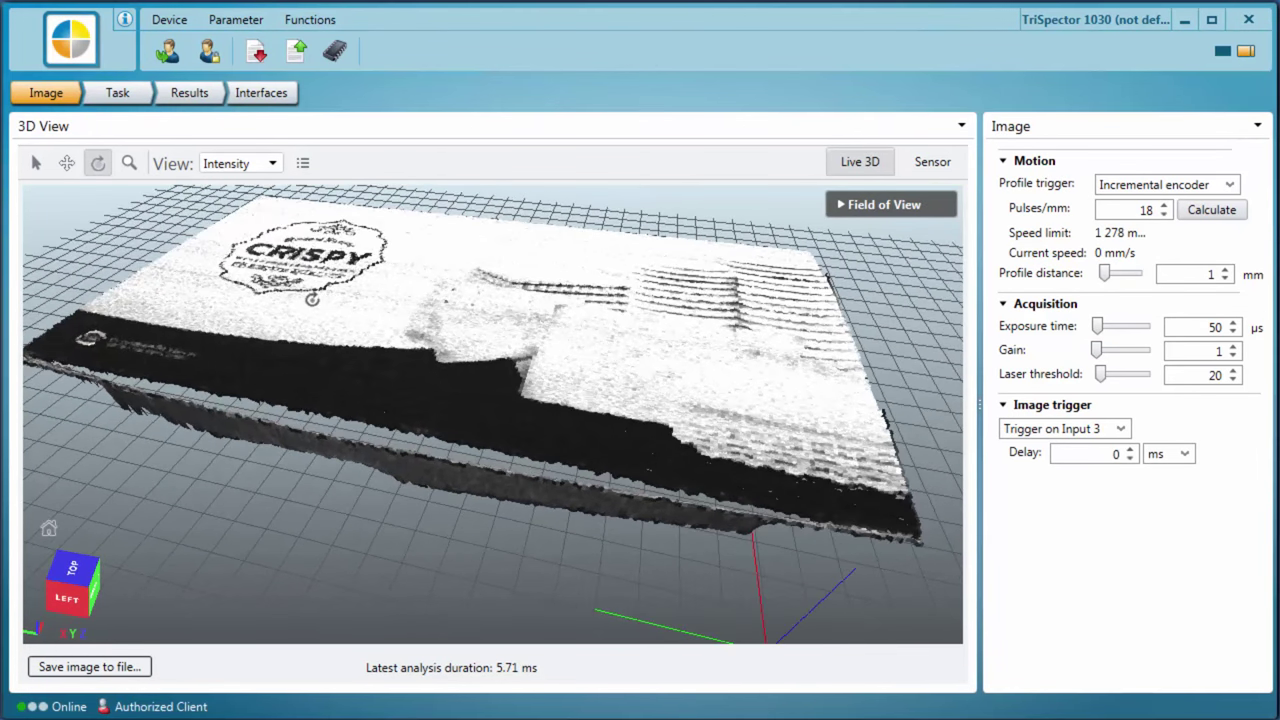
- Set Image trigger to Trigger on Input 3 and check the ms/mm delay units
{"action": "left_click", "coordinate": [1065, 428]}
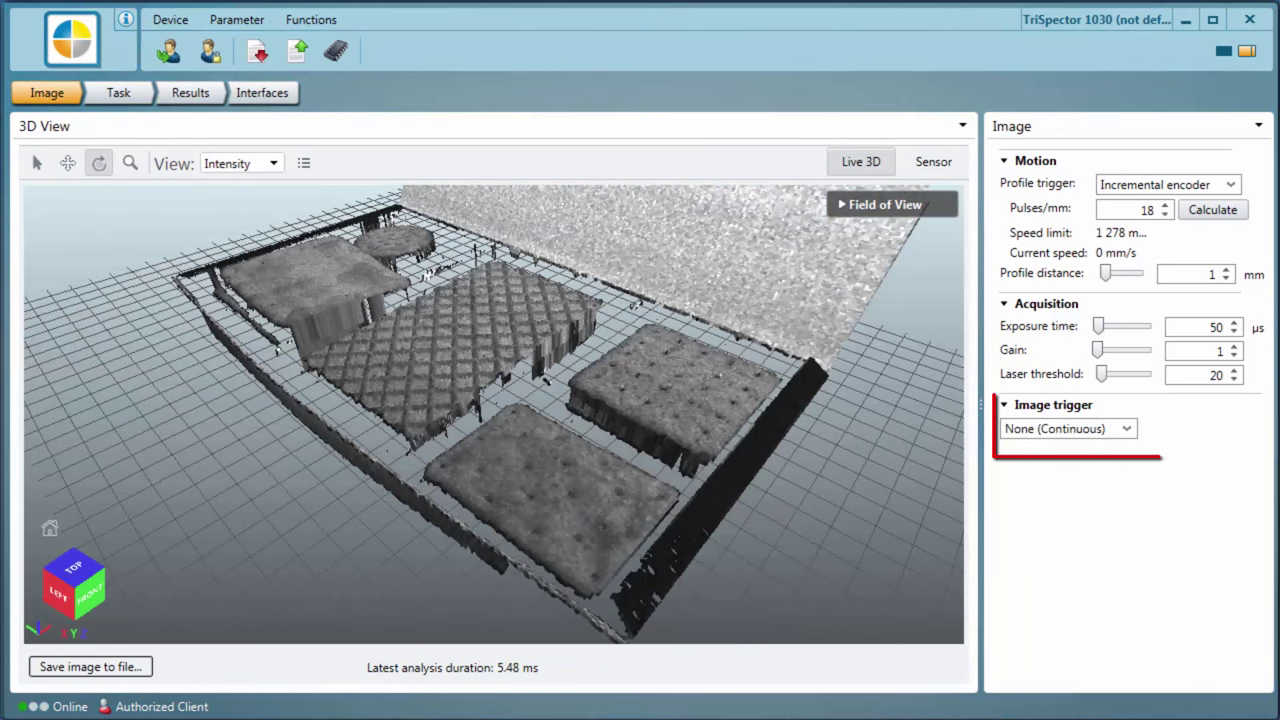
{"action": "left_click", "coordinate": [1126, 428]}
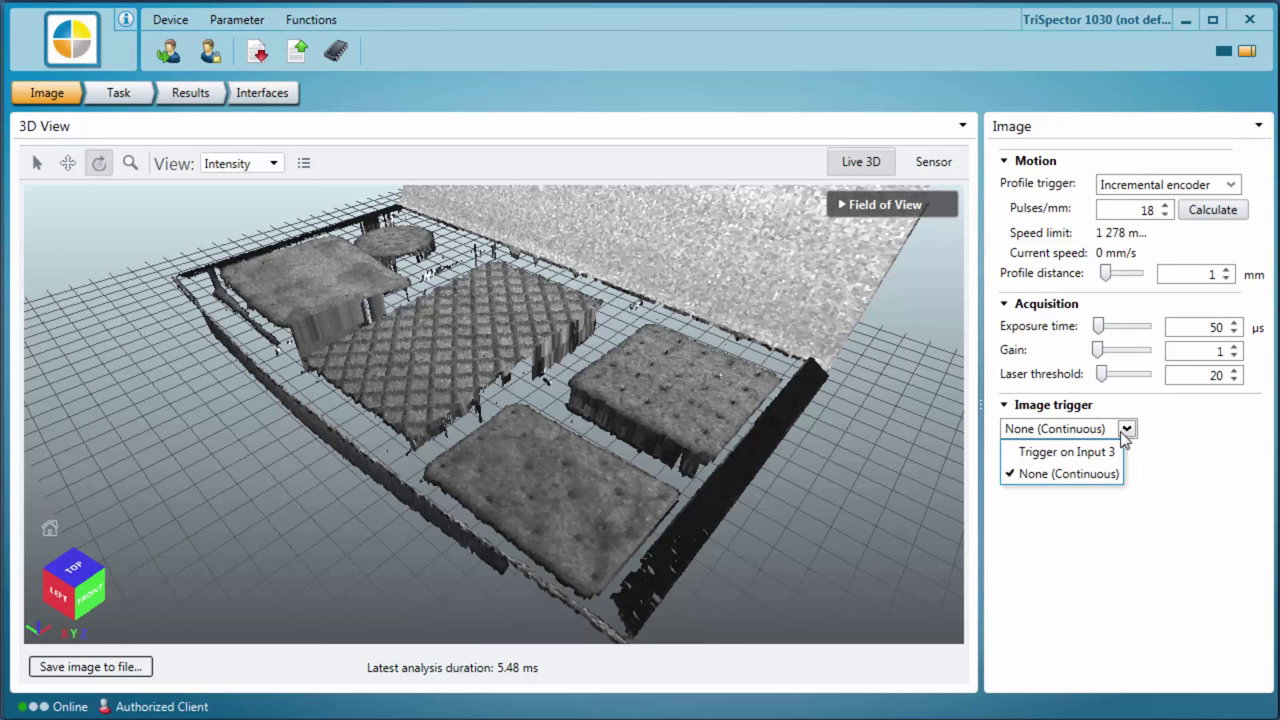
{"action": "left_click", "coordinate": [1066, 451]}
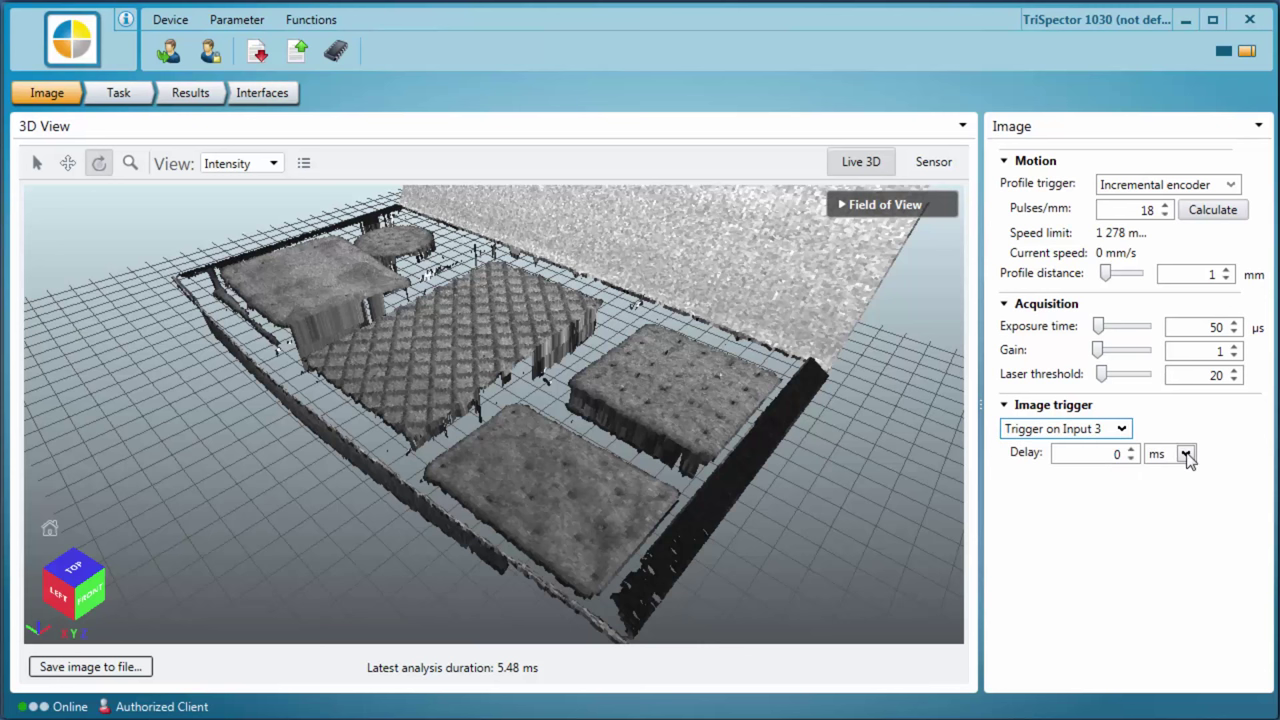
{"action": "left_click", "coordinate": [1186, 454]}
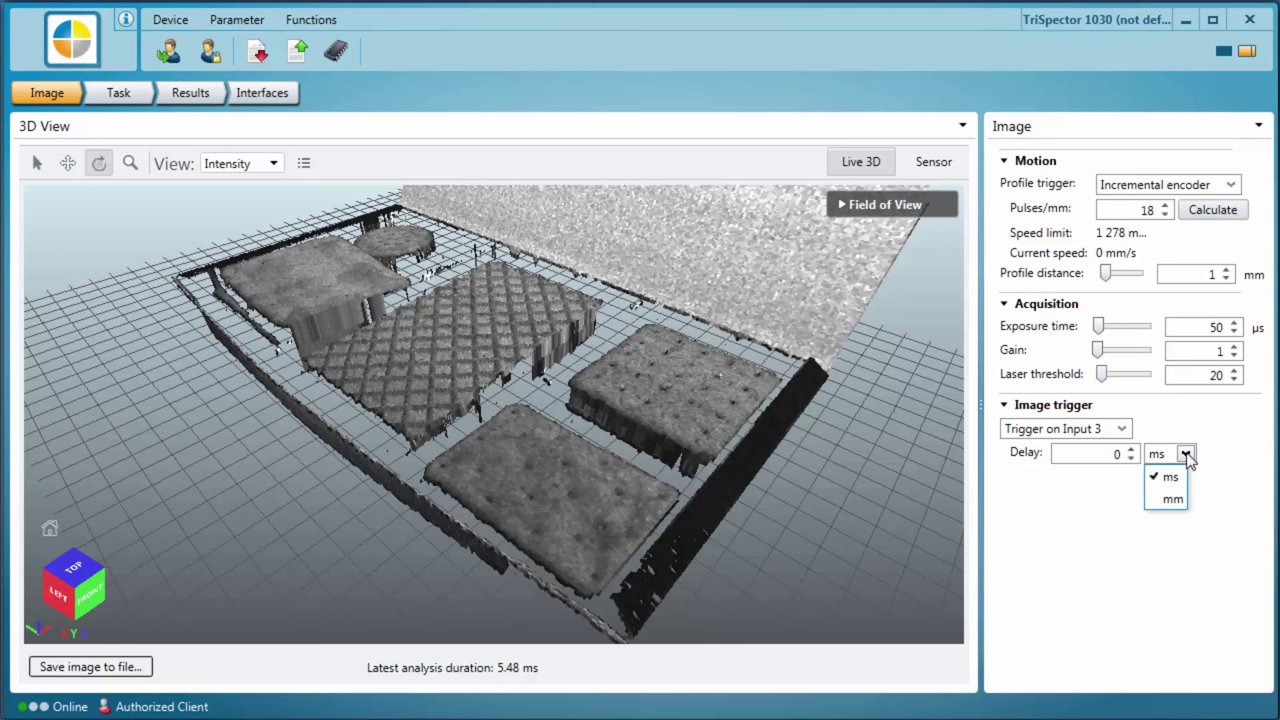